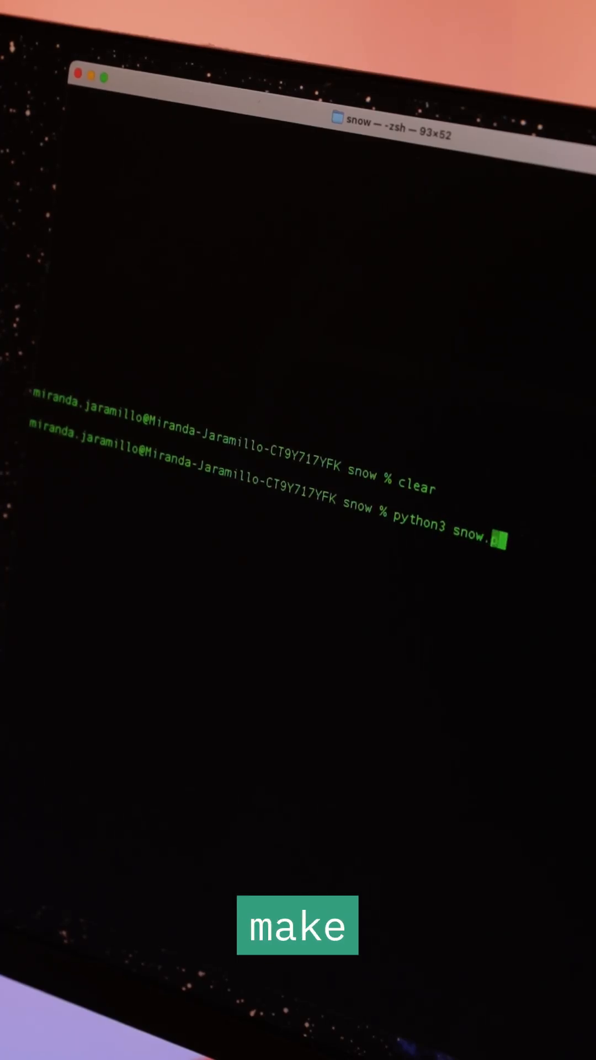
Enter a python3 snow.py command at the zsh prompt in the snow folder.
key(Return)
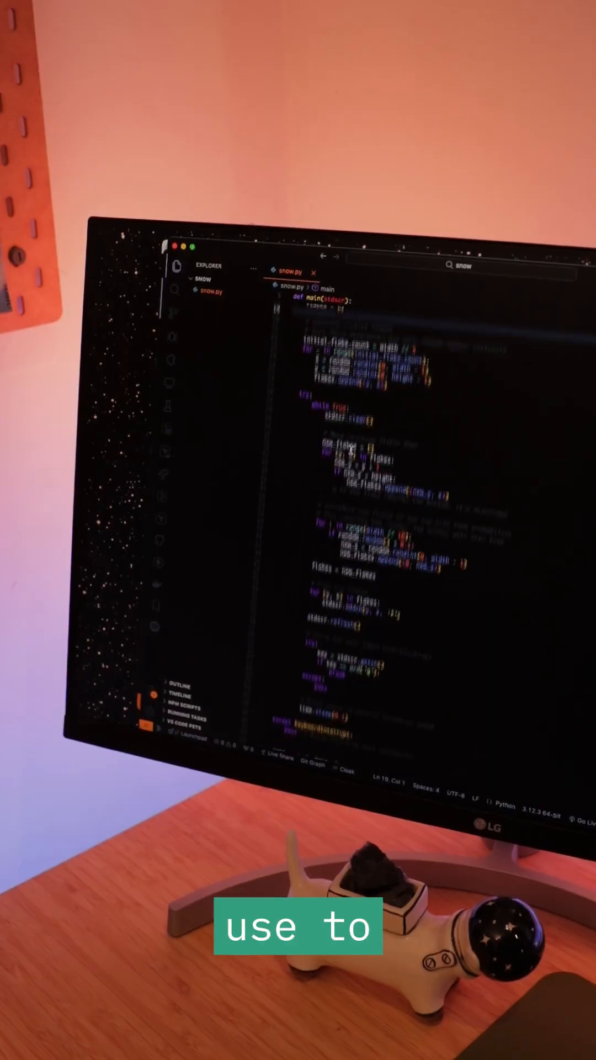
scroll(down, 3)
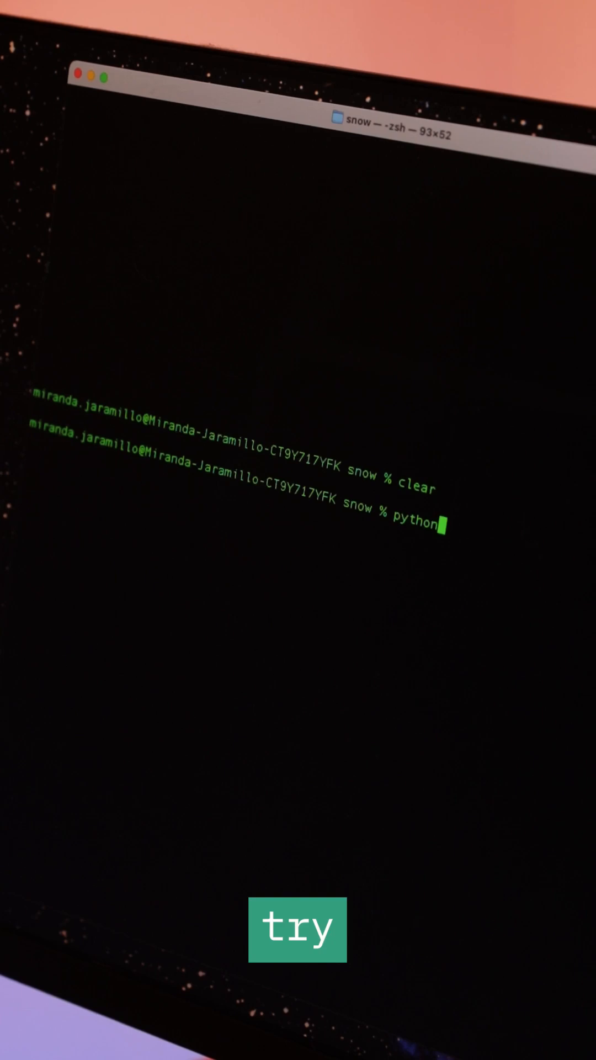
text(3 snow.p)
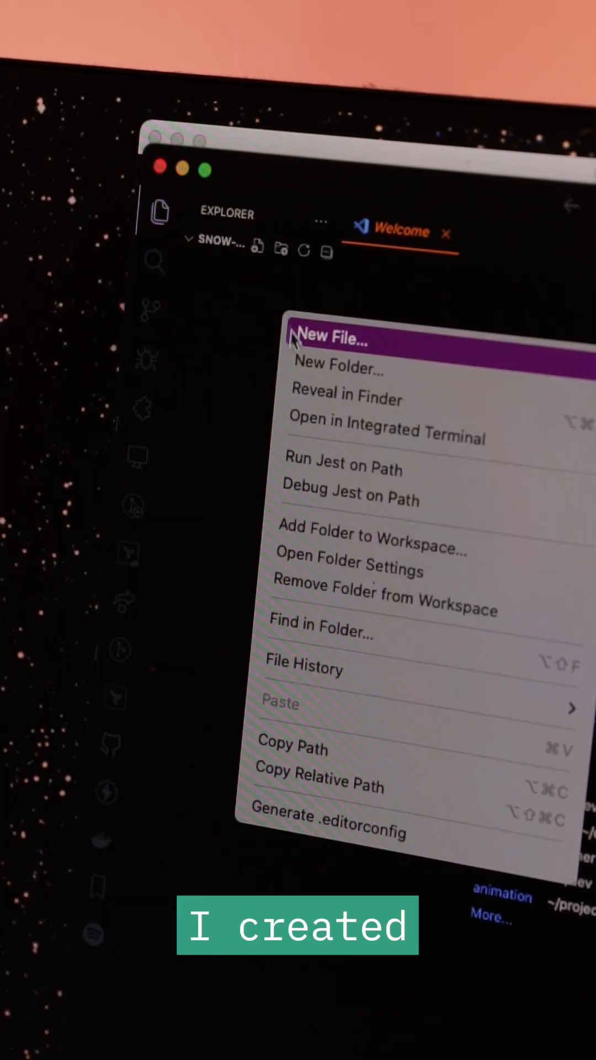
Create a new file named snow in the snow project folder.
click(331, 338)
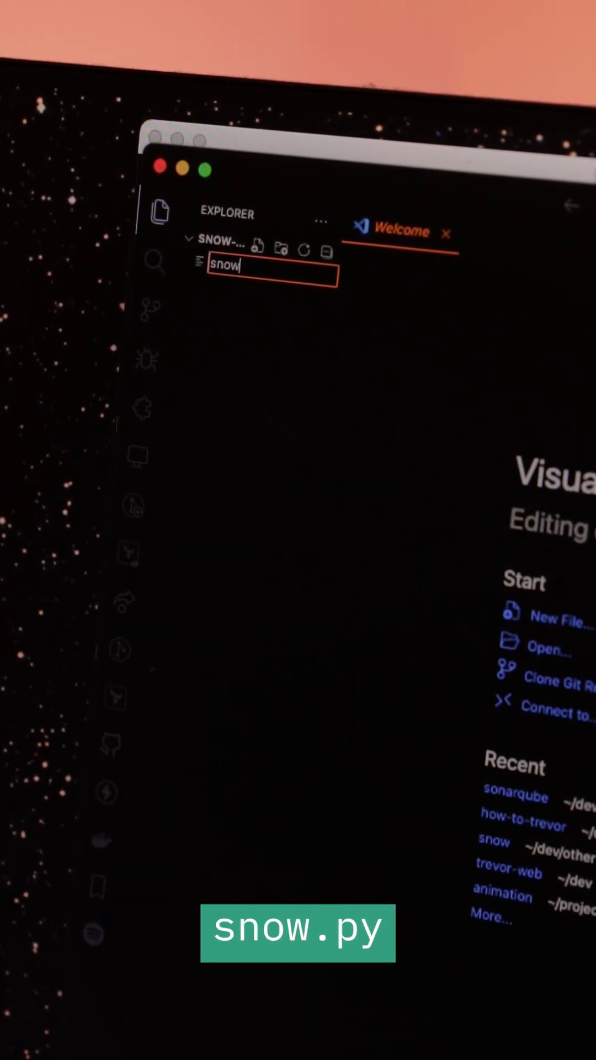